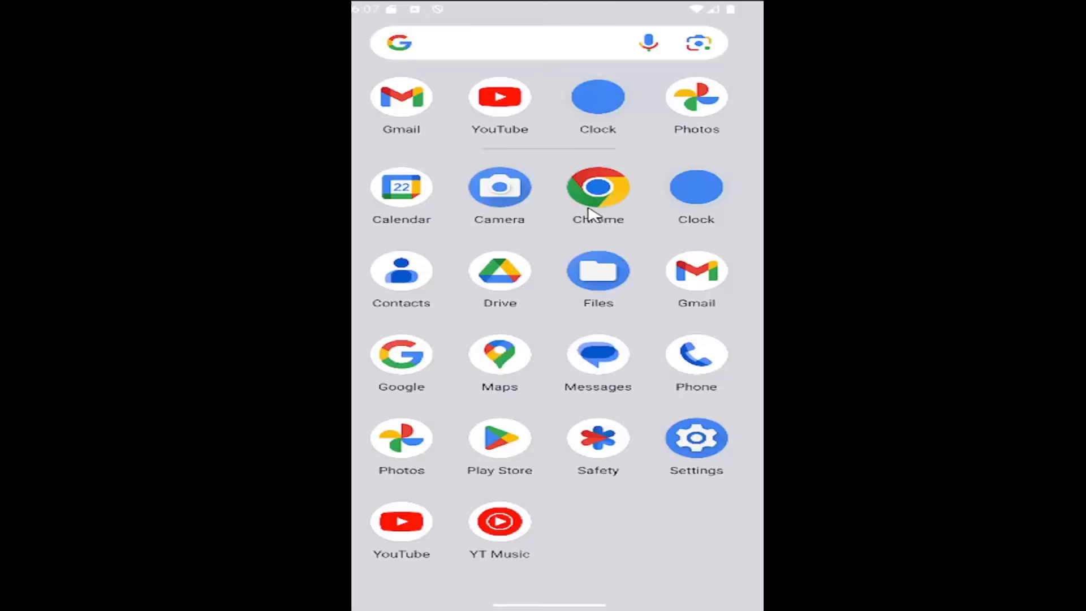
{"action": "mouse_move", "coordinate": [695, 438]}
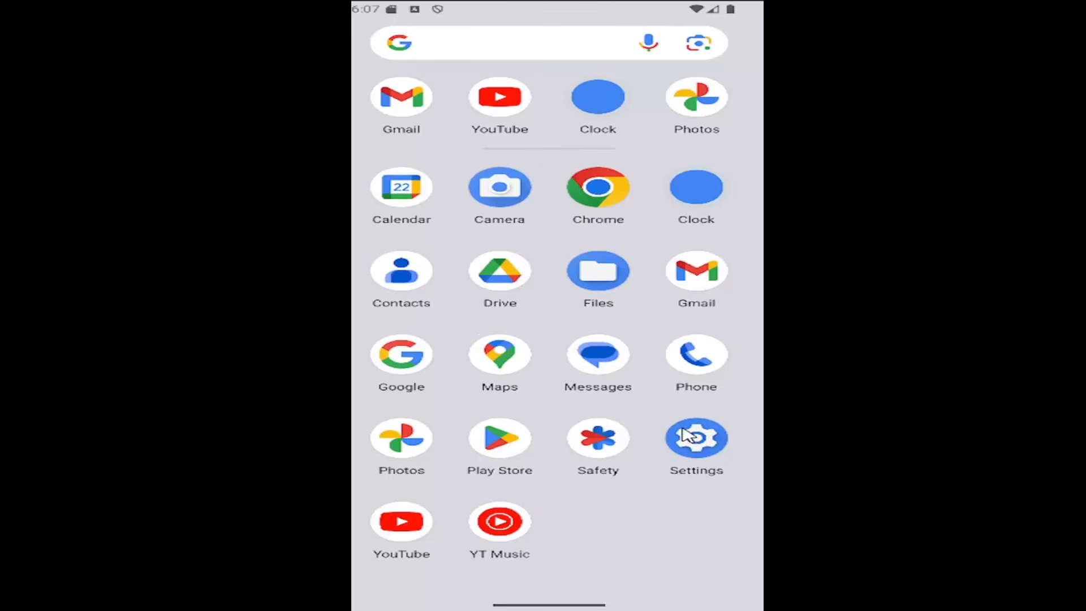
- Launch the Settings app from the Pixel Launcher app drawer
{"action": "left_click", "coordinate": [696, 438]}
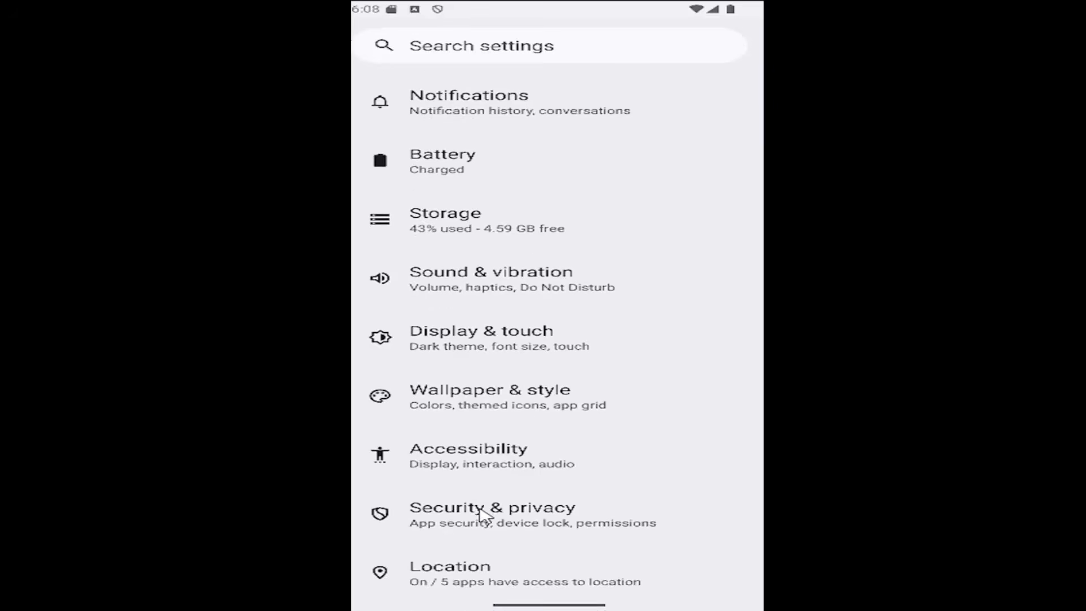
{"action": "mouse_move", "coordinate": [442, 409]}
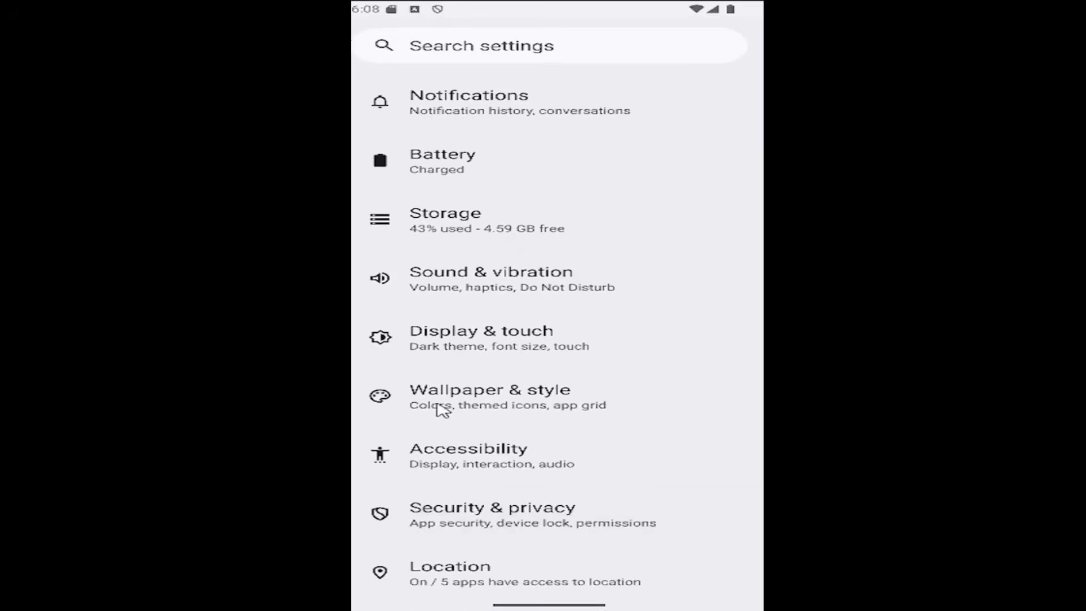
- Go to the Security & privacy page and scroll its list slightly
{"action": "left_click", "coordinate": [492, 514]}
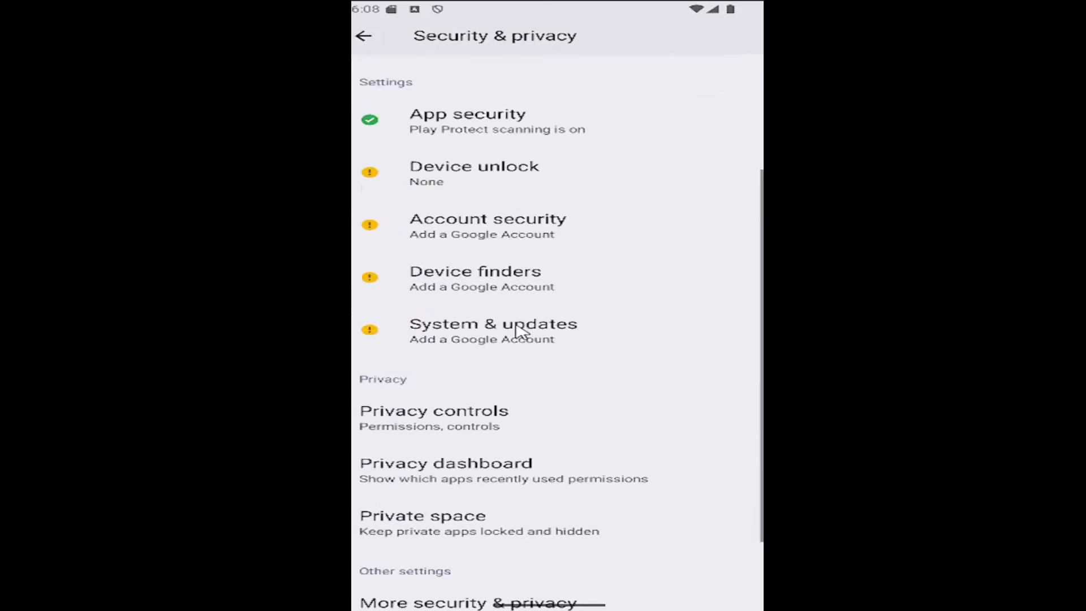
{"action": "scroll", "scroll_direction": "up", "scroll_amount": 3}
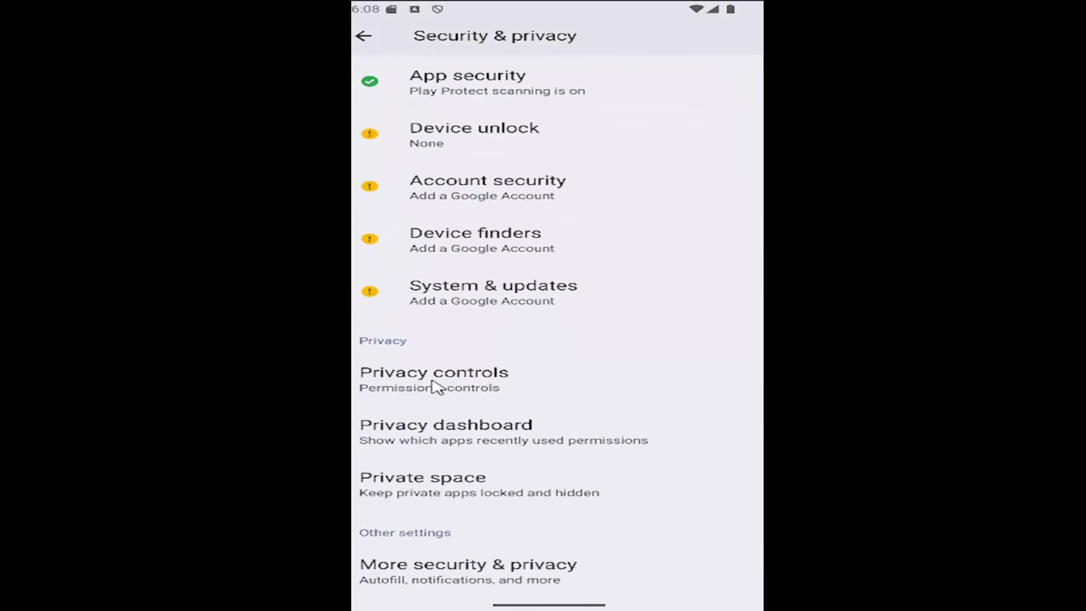
- In Privacy controls, switch Show clipboard access off and then back on
{"action": "left_click", "coordinate": [433, 372]}
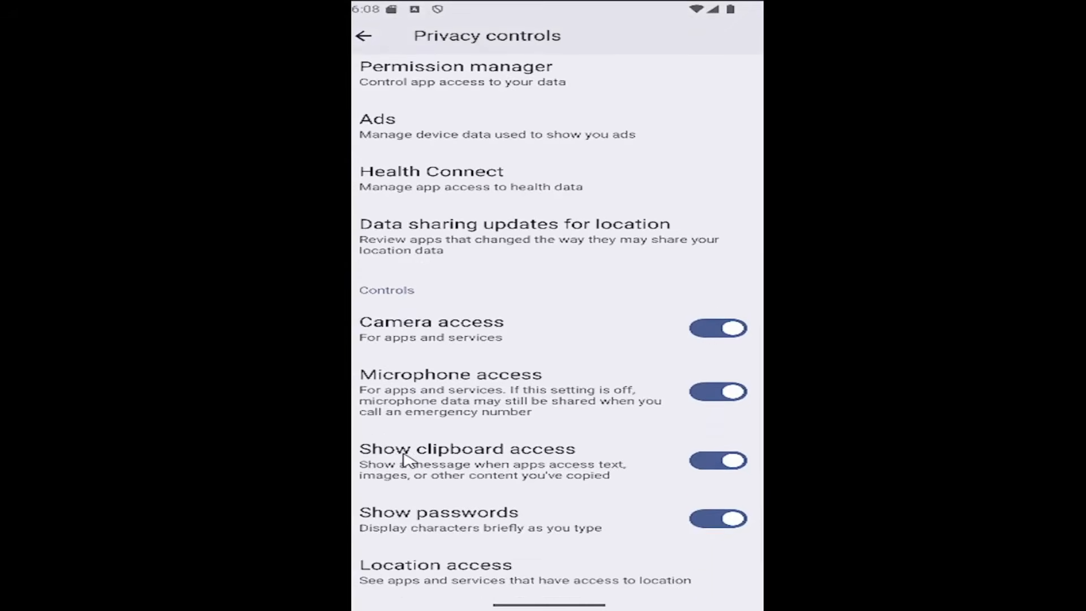
{"action": "mouse_move", "coordinate": [431, 476]}
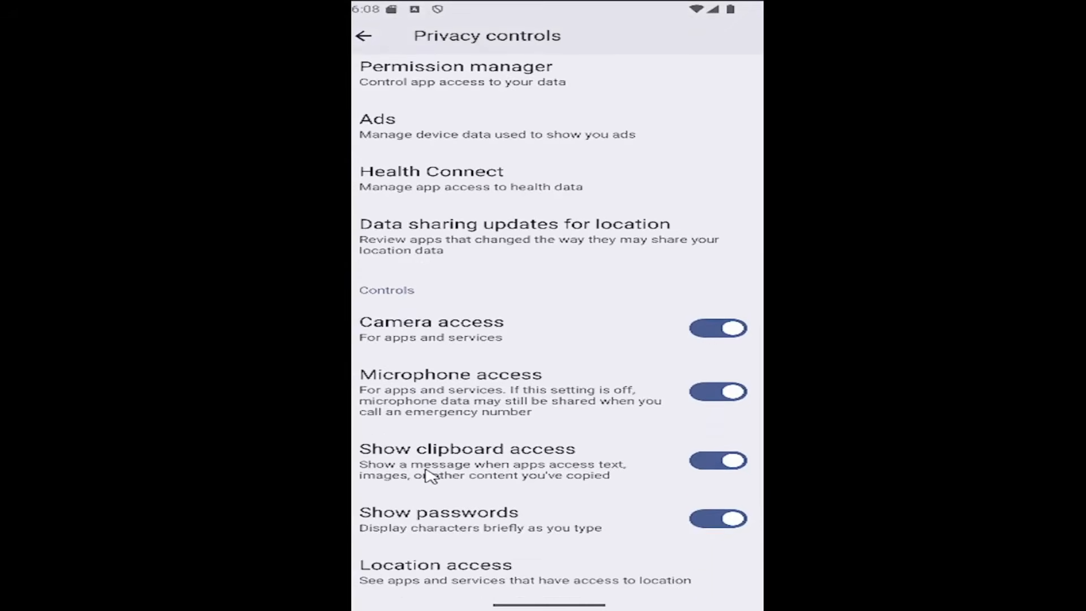
{"action": "mouse_move", "coordinate": [478, 488]}
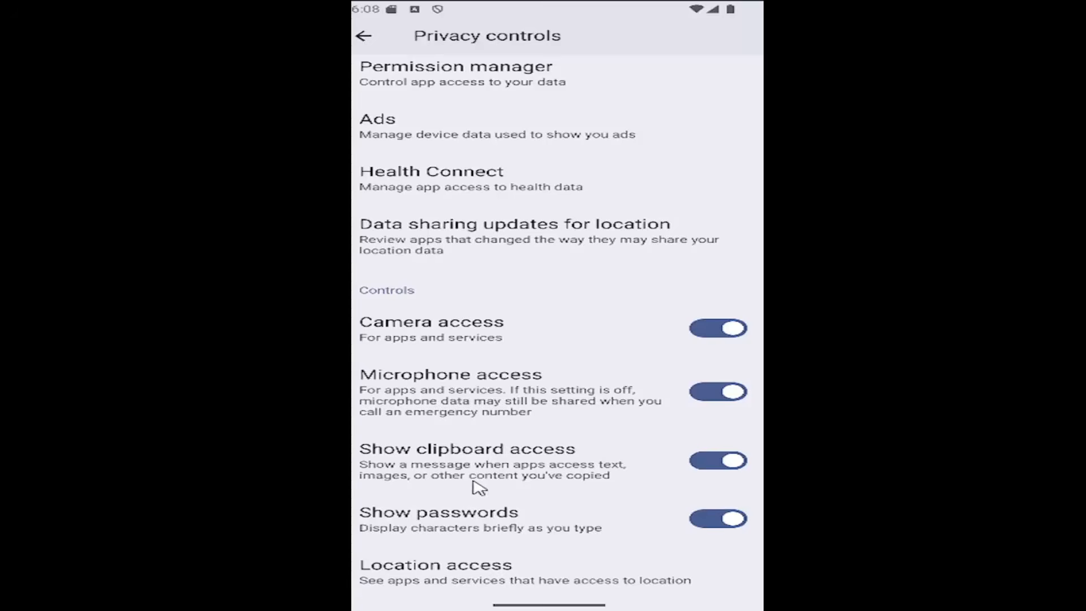
{"action": "mouse_move", "coordinate": [554, 492]}
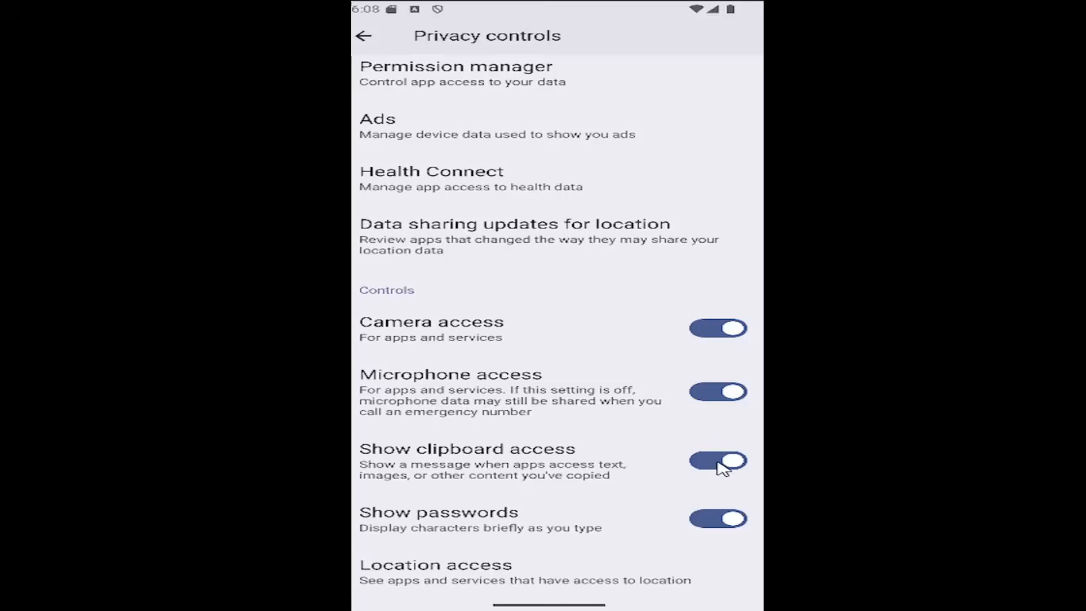
{"action": "mouse_move", "coordinate": [690, 464]}
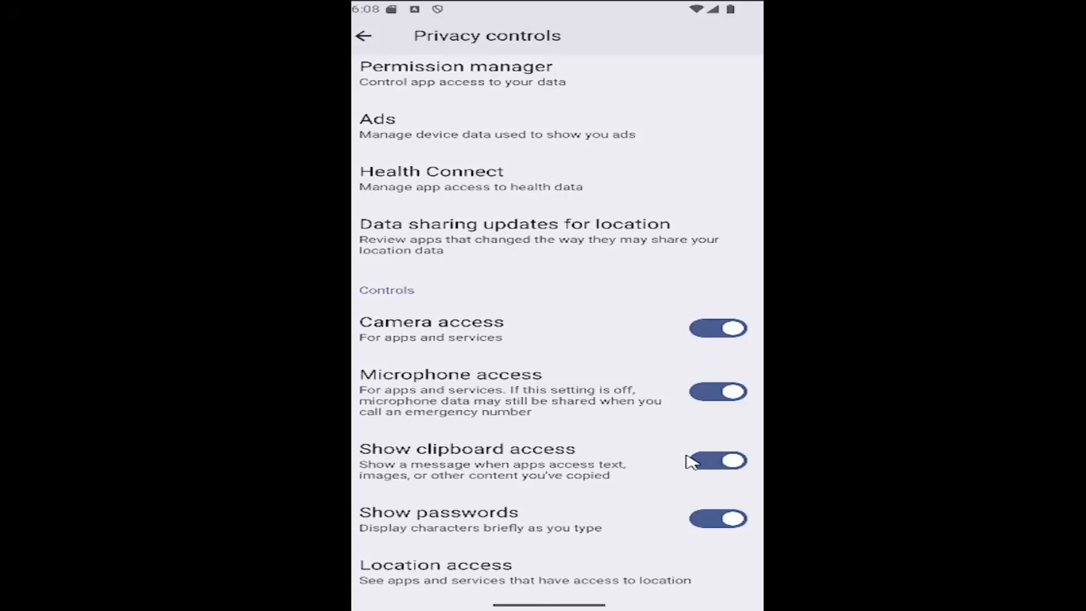
{"action": "left_click", "coordinate": [717, 460]}
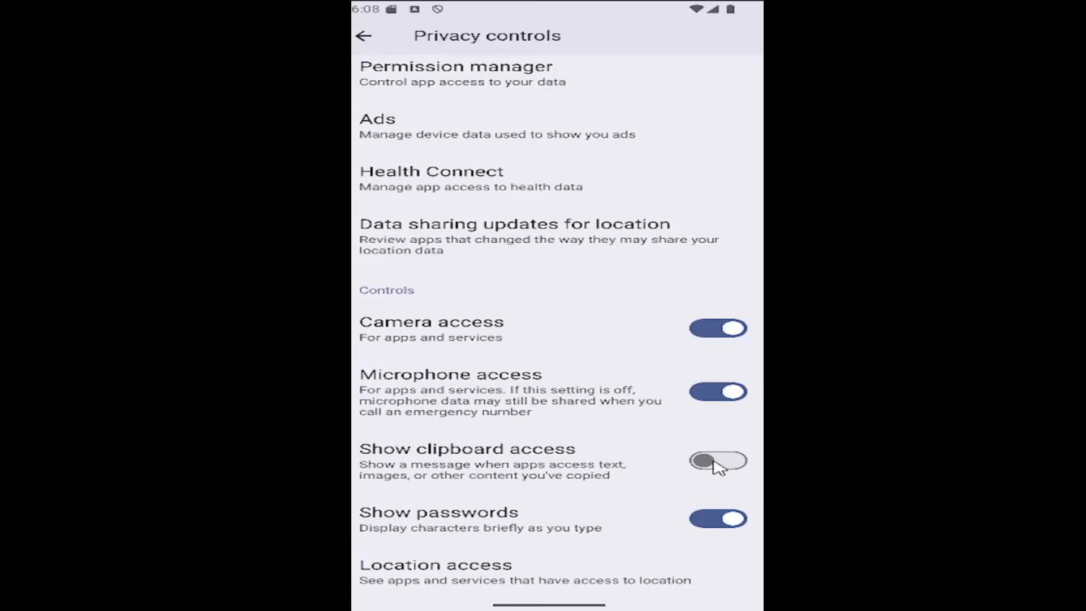
{"action": "left_click", "coordinate": [717, 460]}
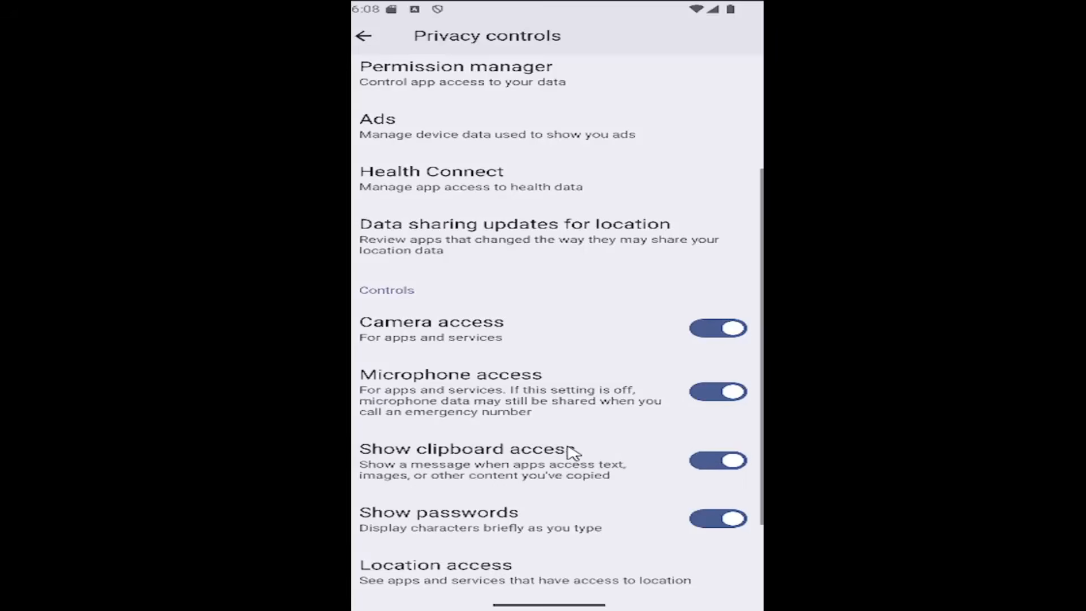
- Back out through Security & privacy to the main Settings list
{"action": "left_click", "coordinate": [363, 35]}
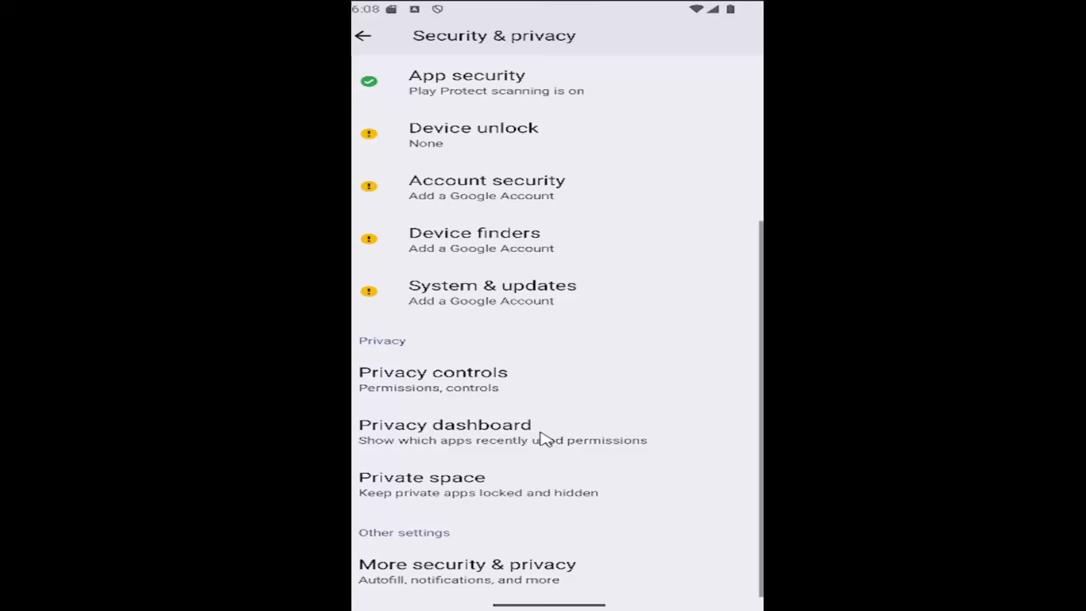
{"action": "left_click", "coordinate": [363, 35]}
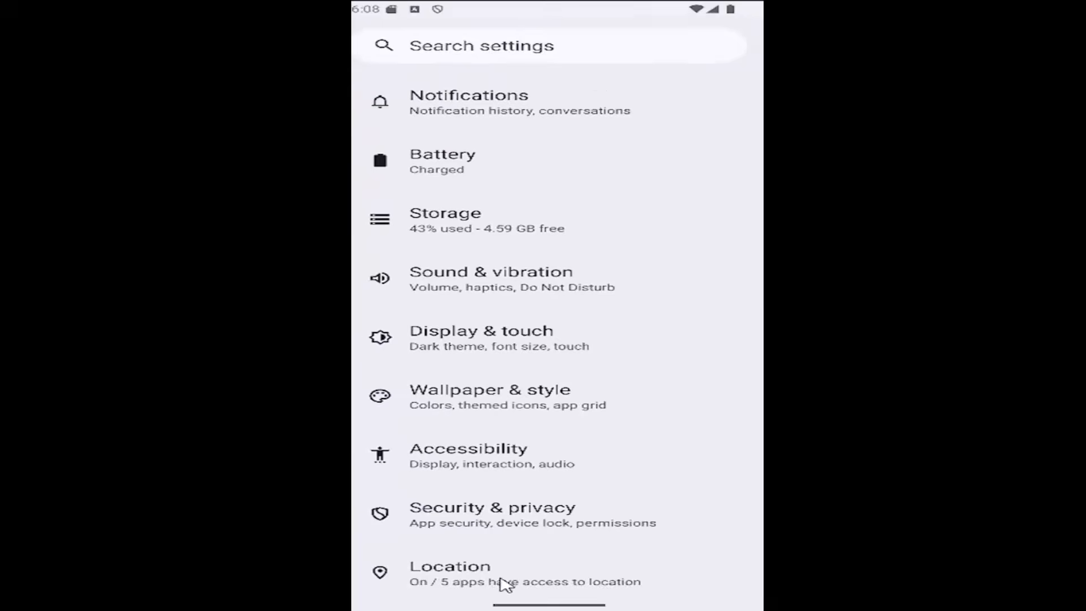